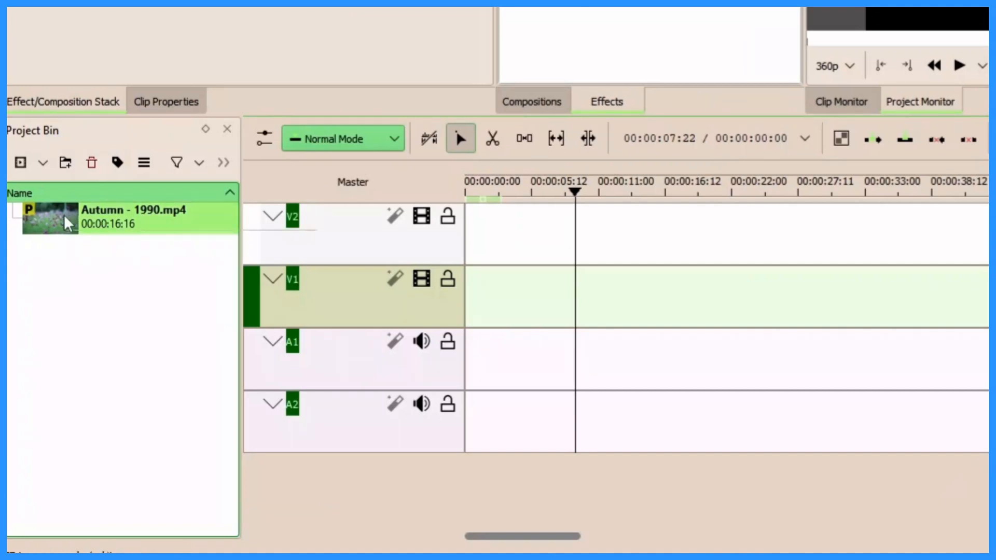
{"action": "mouse_move", "coordinate": [477, 293]}
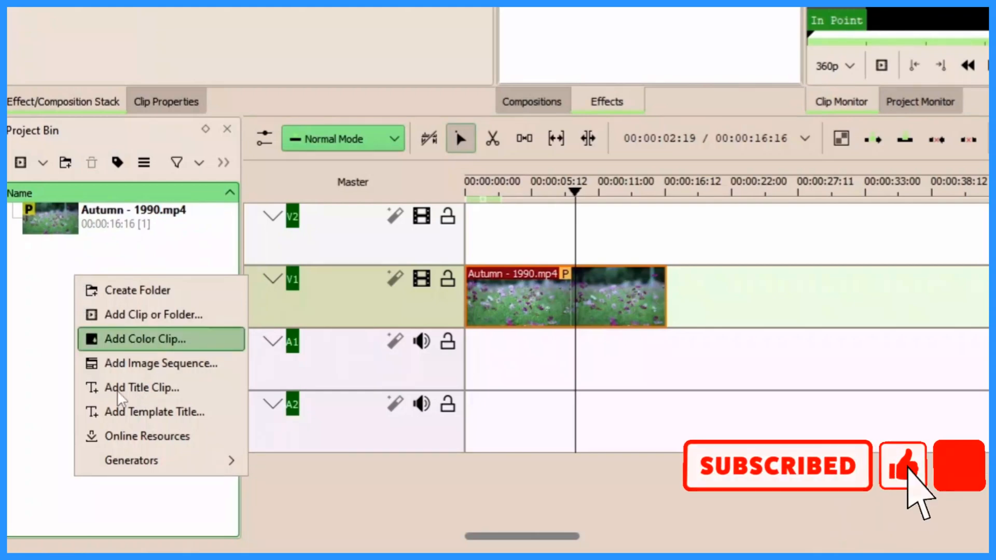
Create a TEXT REVEAL title clip with the text aligned horizontally and vertically to centre
{"action": "left_click", "coordinate": [142, 387]}
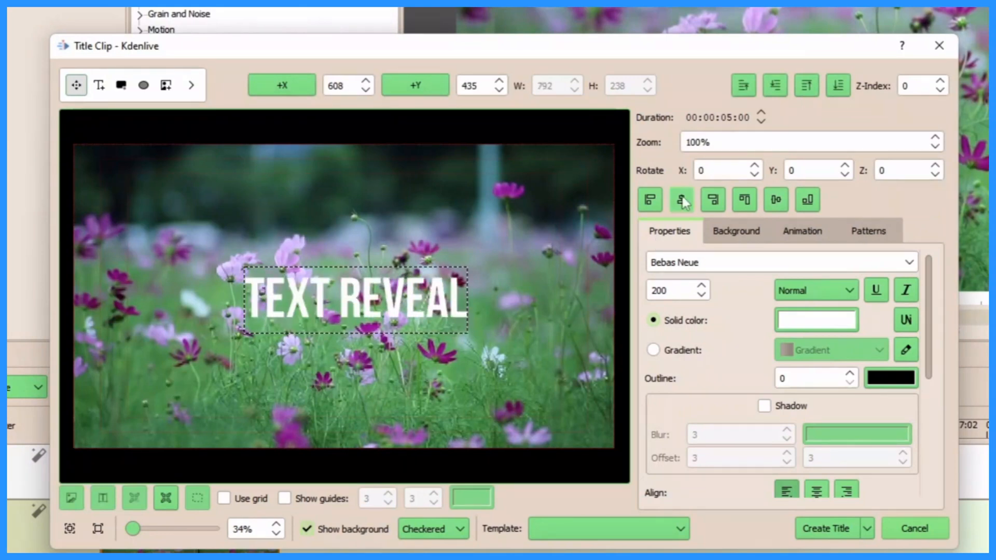
{"action": "mouse_move", "coordinate": [680, 200]}
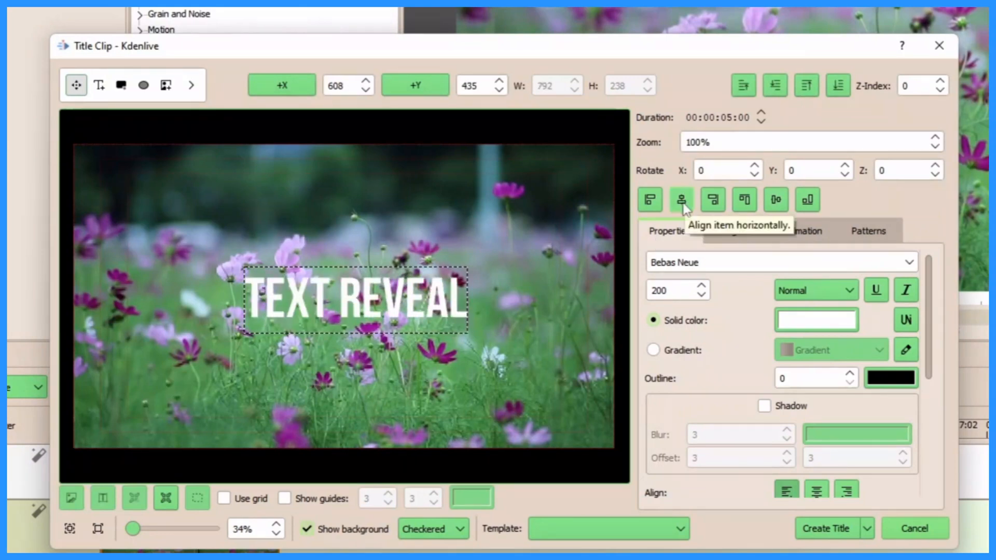
{"action": "left_click", "coordinate": [776, 199]}
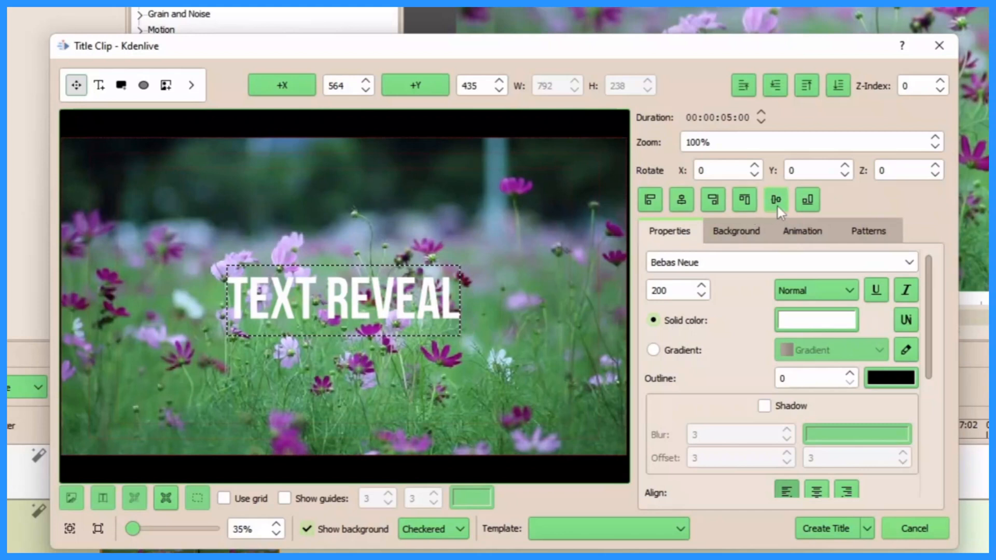
{"action": "left_click", "coordinate": [774, 199]}
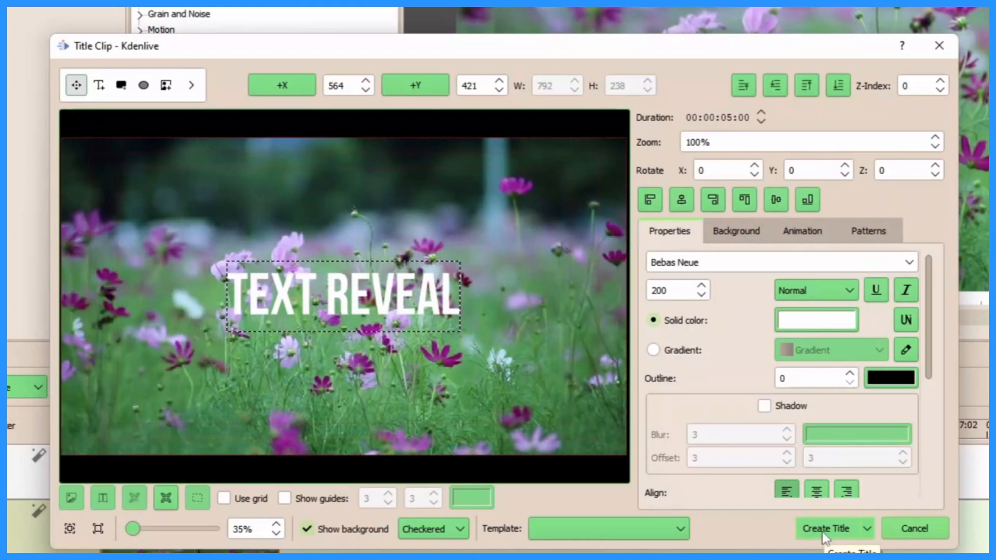
{"action": "left_click", "coordinate": [827, 528]}
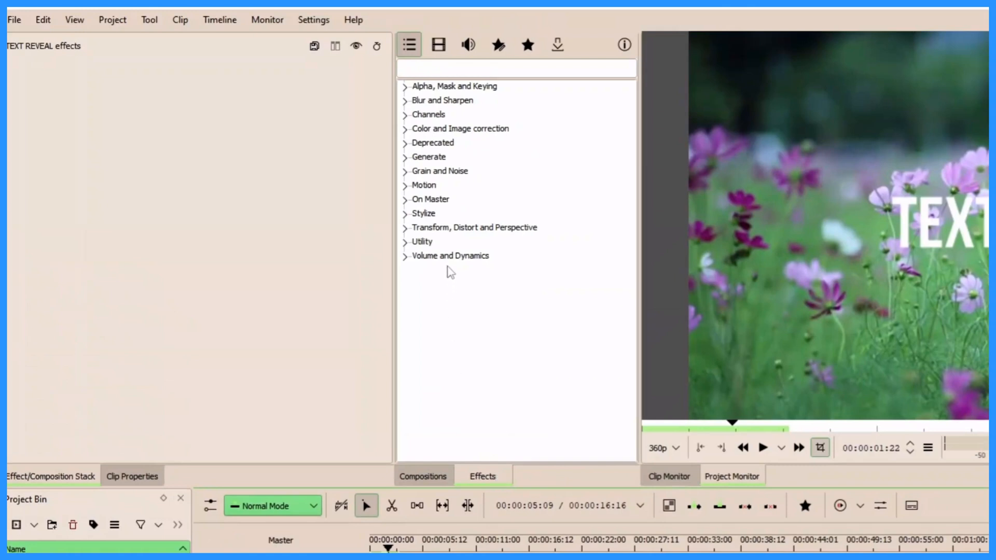
Add a Transform effect to the TEXT REVEAL clip on V2 and add a second keyframe around 1:18
{"action": "left_click", "coordinate": [473, 227]}
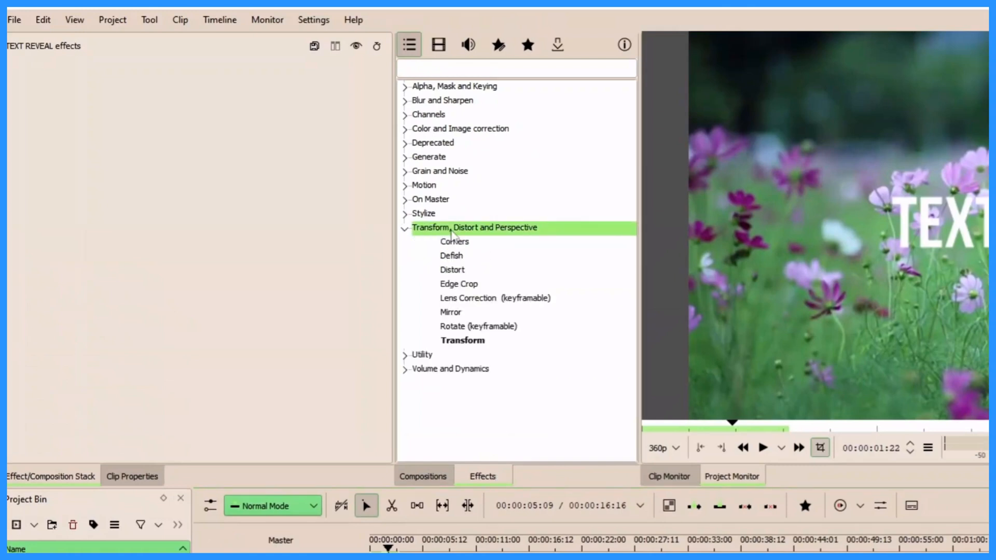
{"action": "left_click", "coordinate": [463, 340]}
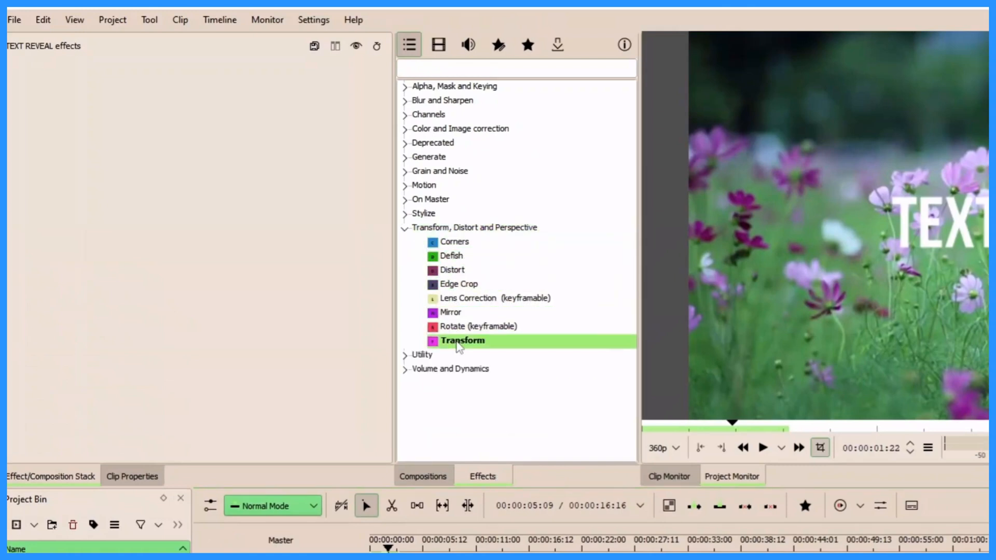
{"action": "double_click", "coordinate": [462, 340]}
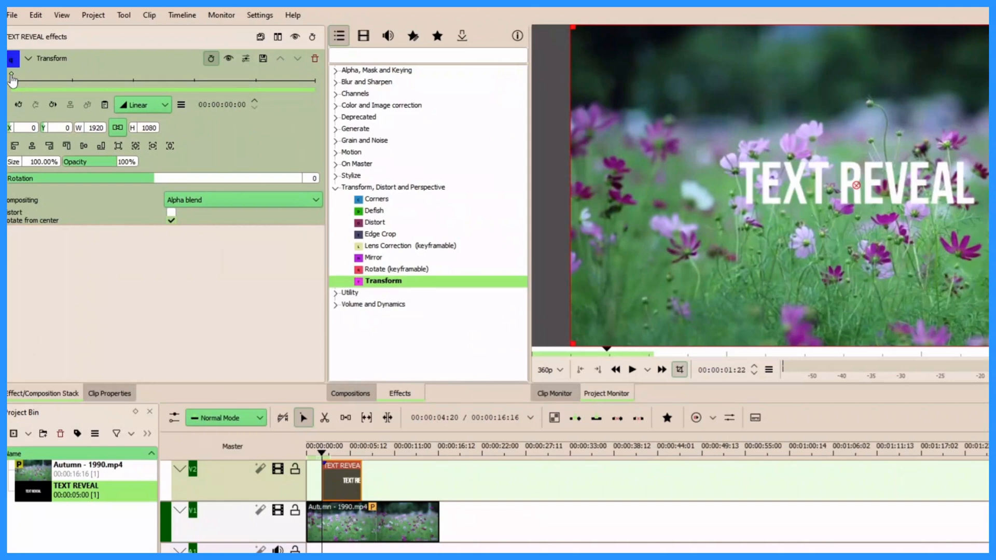
{"action": "left_click", "coordinate": [328, 471]}
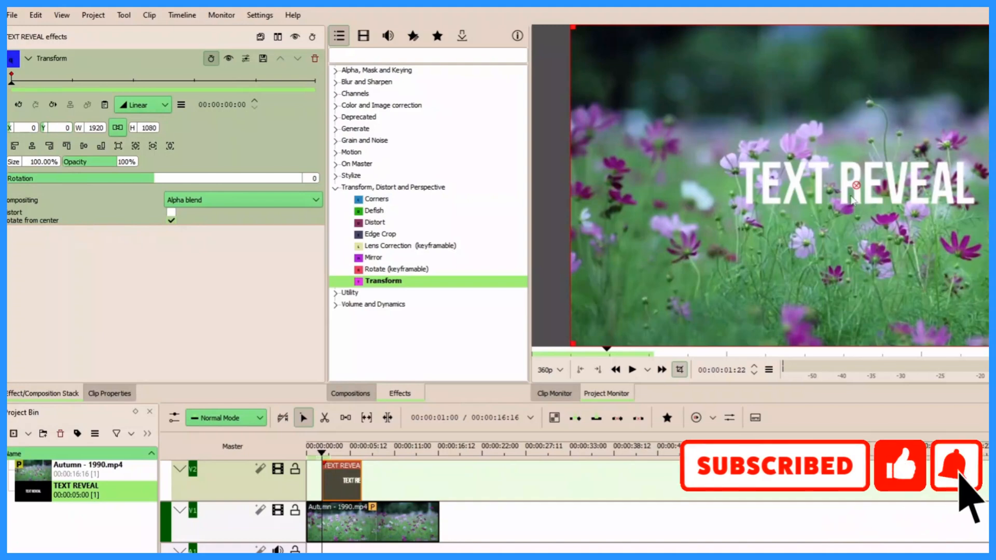
{"action": "mouse_move", "coordinate": [840, 284]}
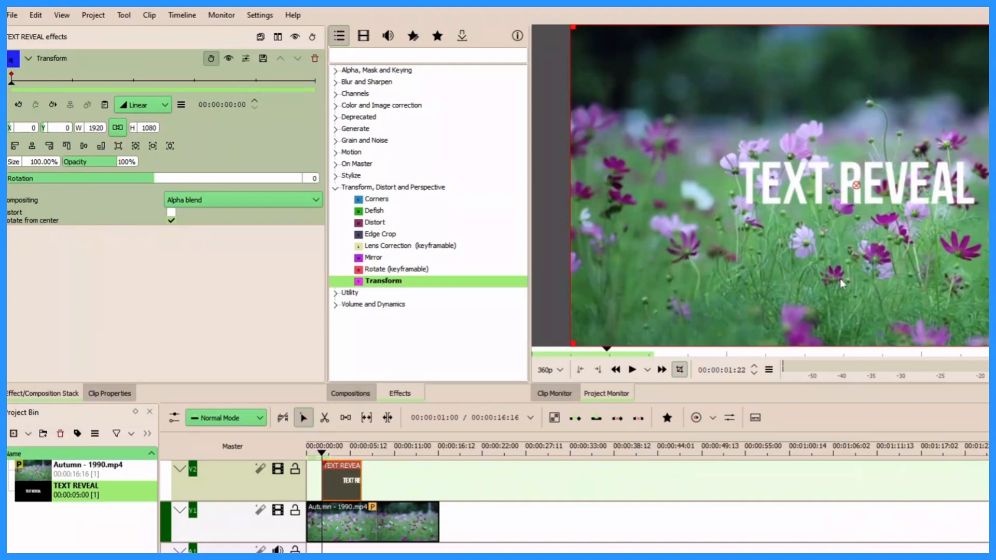
{"action": "left_click", "coordinate": [374, 222]}
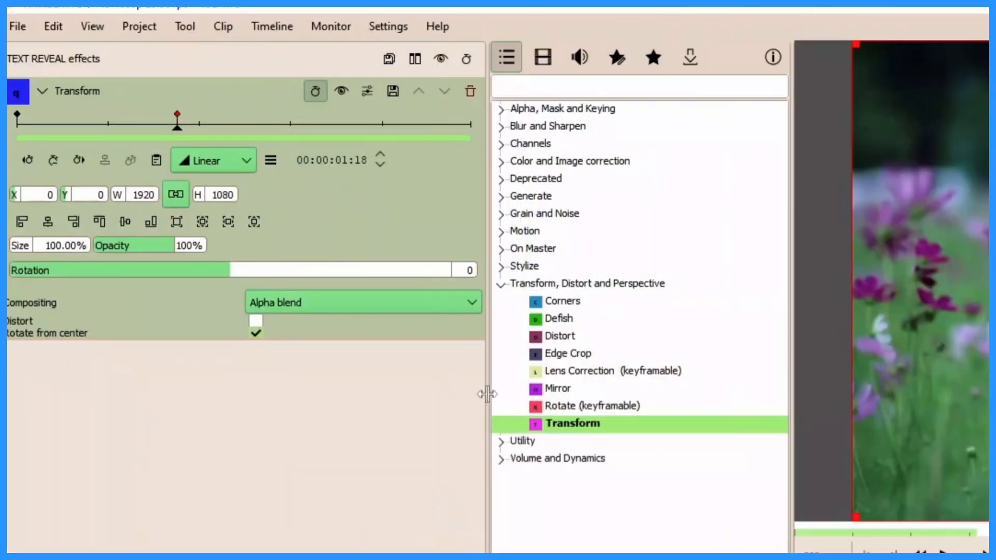
Add a Rectangular Alpha mask with Bottom 433 from the Alpha, Mask and Keying effects and play back the reveal
{"action": "left_click", "coordinate": [543, 57]}
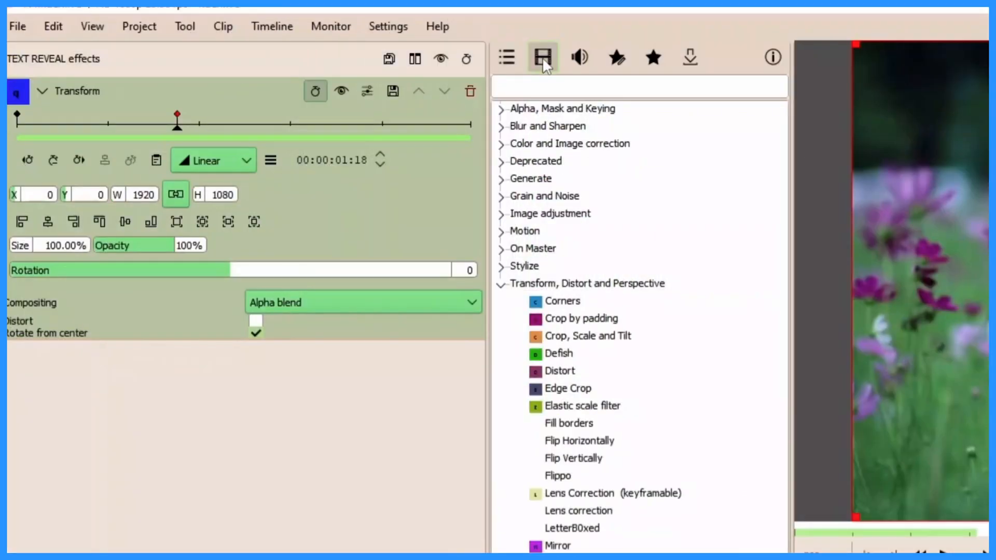
{"action": "mouse_move", "coordinate": [541, 57]}
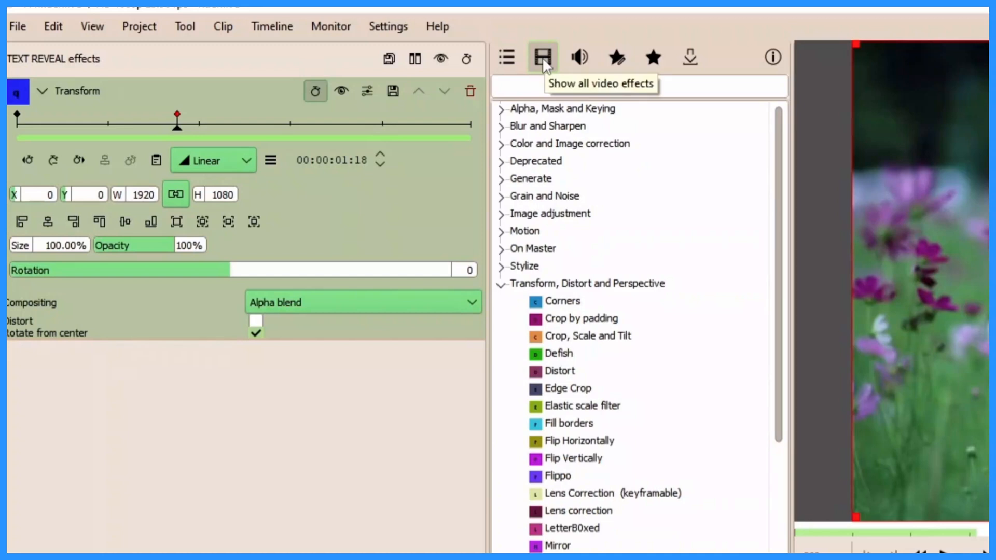
{"action": "mouse_move", "coordinate": [562, 109]}
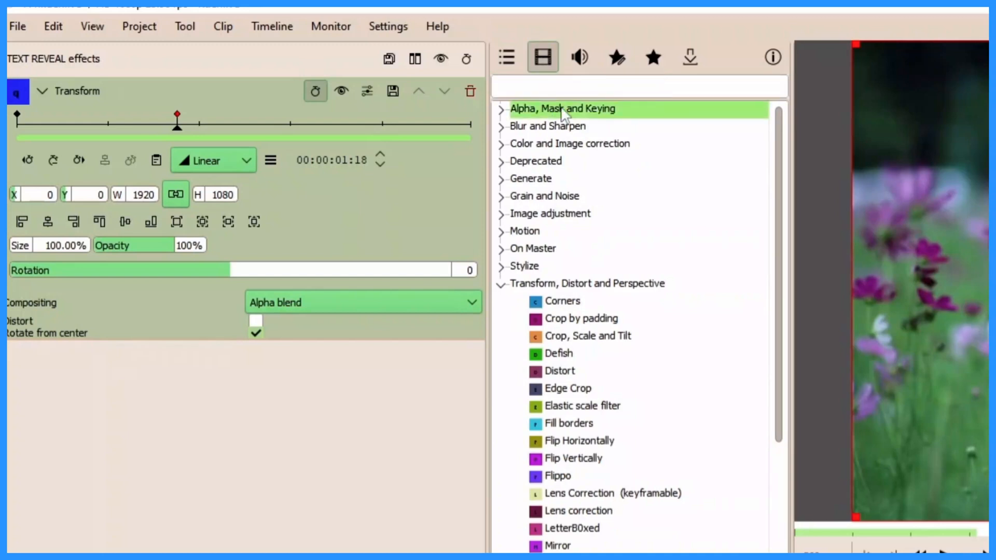
{"action": "left_click", "coordinate": [561, 109]}
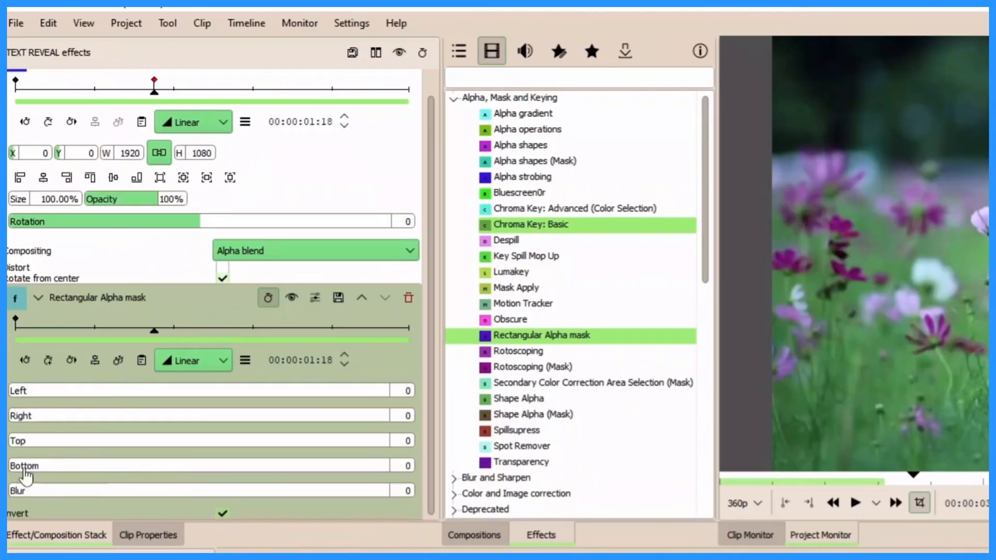
{"action": "mouse_move", "coordinate": [110, 306]}
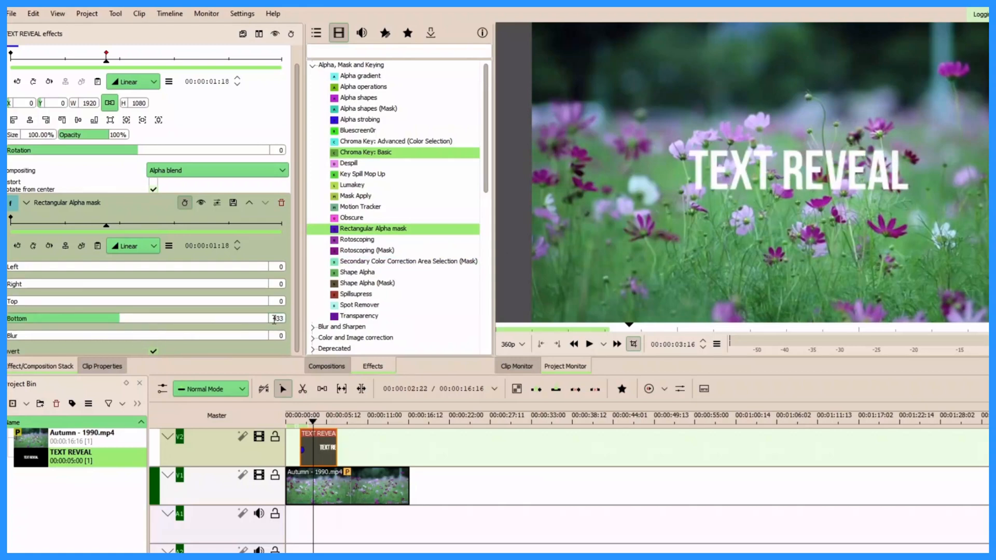
{"action": "left_click", "coordinate": [312, 415]}
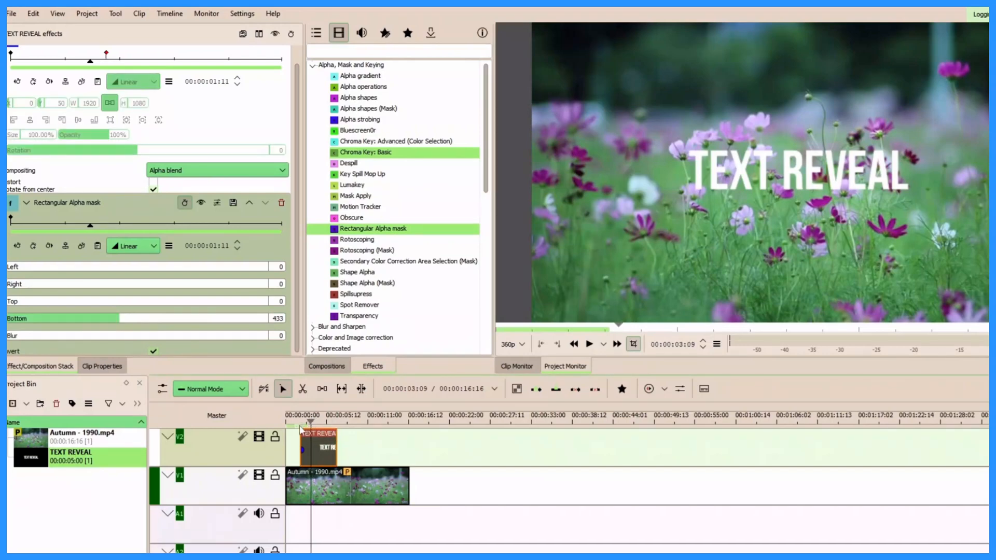
{"action": "left_click", "coordinate": [293, 422]}
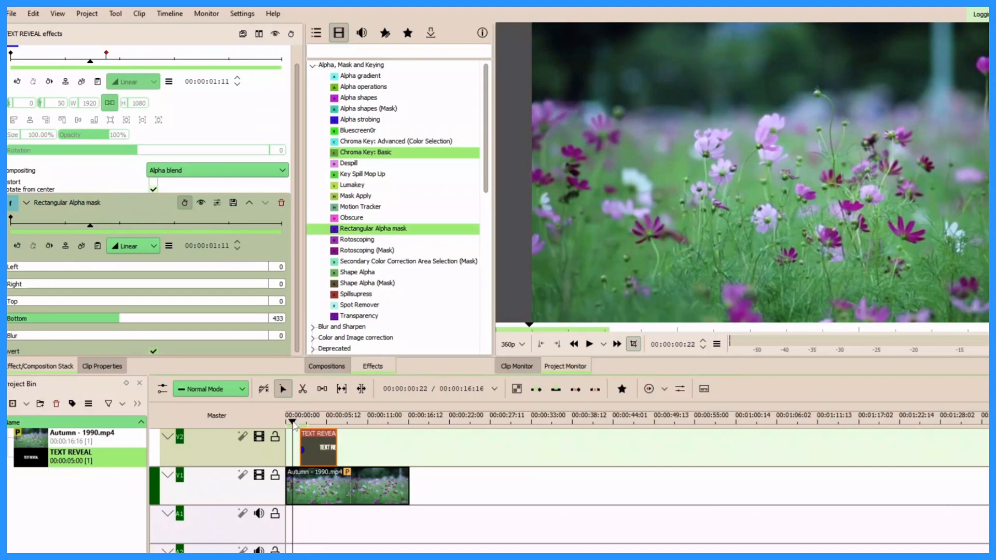
{"action": "left_click", "coordinate": [589, 344]}
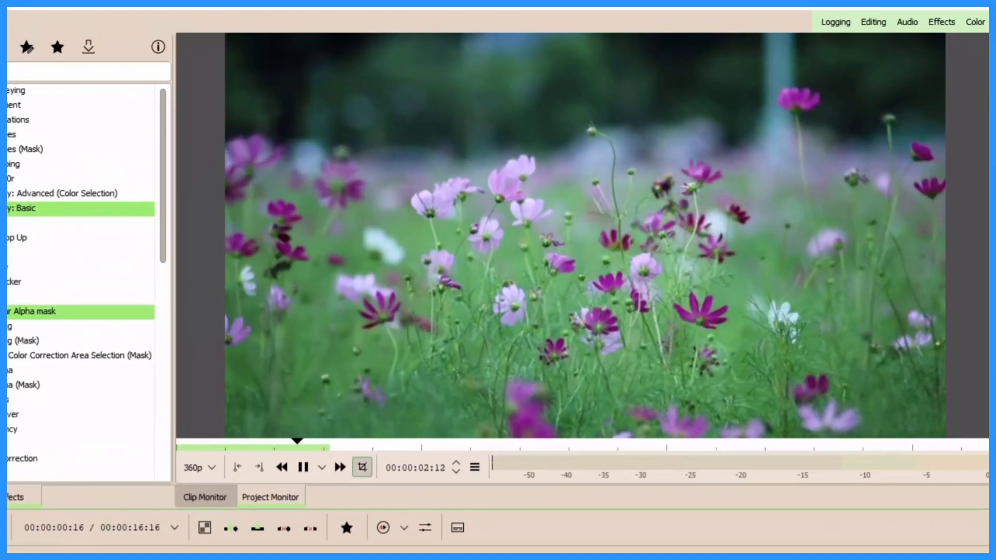
Stop playback and set the Rectangular Alpha mask Blur to 10
{"action": "left_click", "coordinate": [303, 466]}
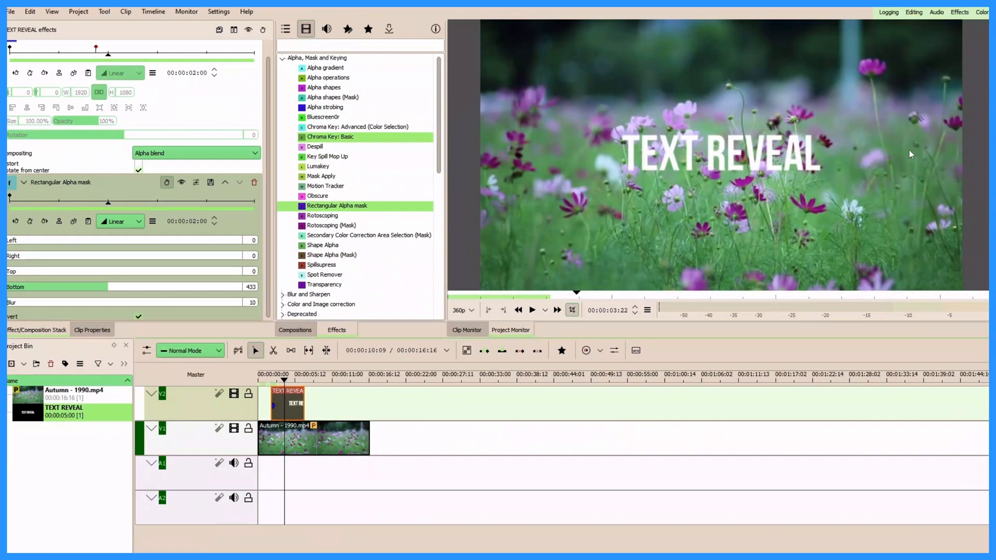
{"action": "left_click", "coordinate": [279, 381]}
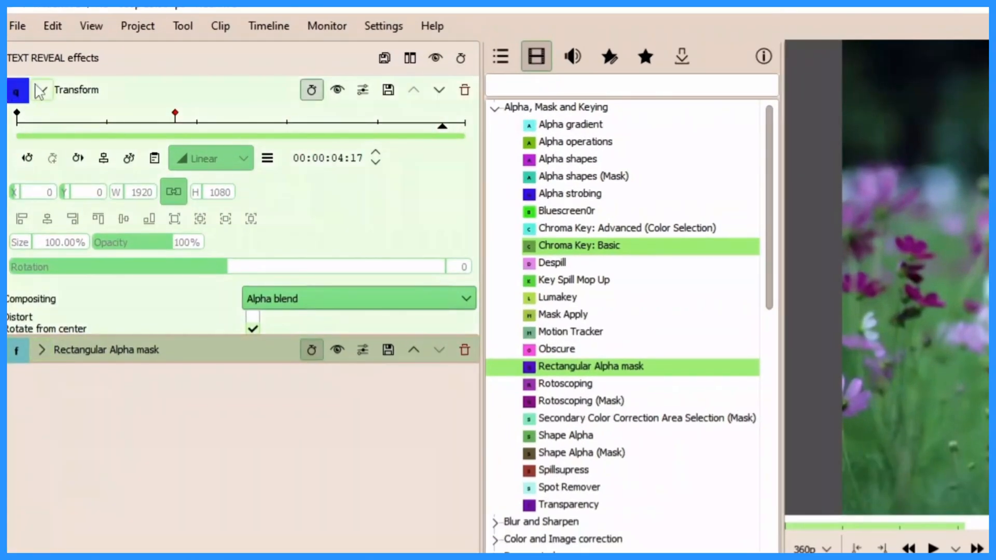
Save the title's Transform and mask effects as a custom effect stack named TR
{"action": "left_click", "coordinate": [41, 89]}
{"action": "type", "text": "T"}
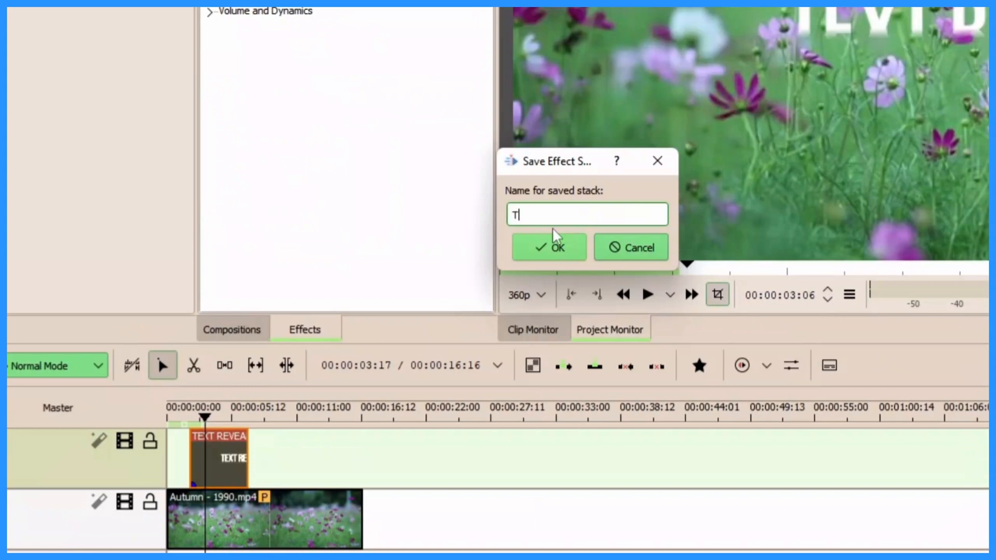
{"action": "type", "text": "R"}
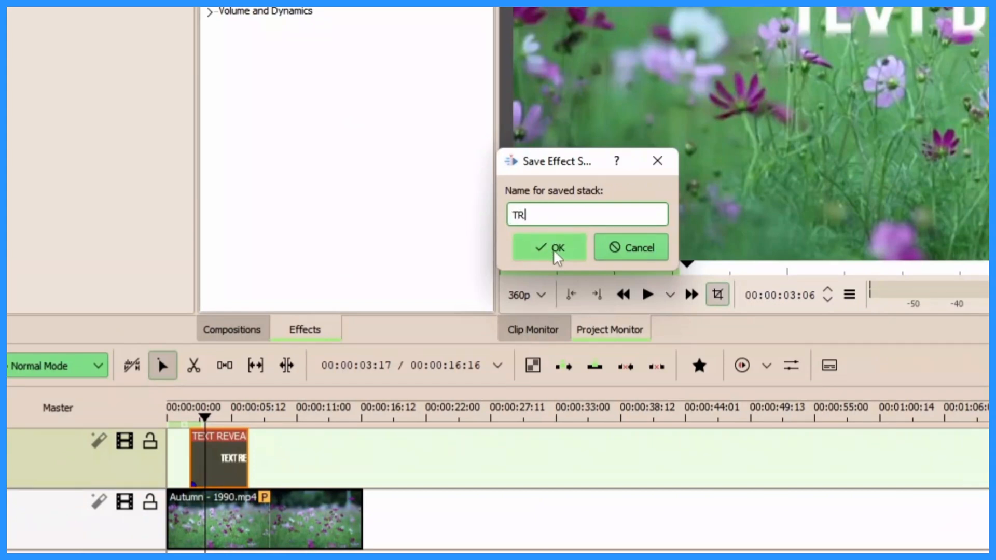
{"action": "left_click", "coordinate": [547, 247]}
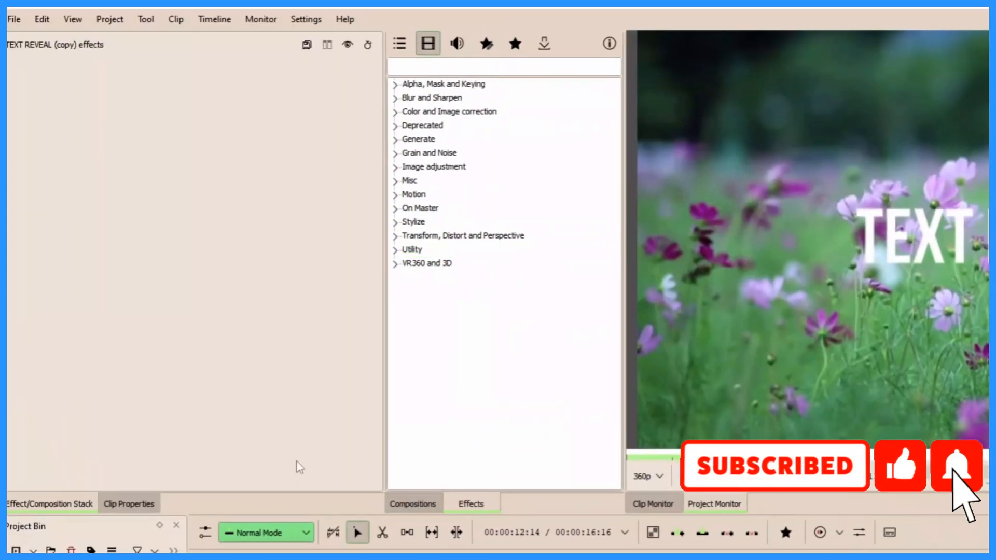
Drag the saved TR stack from the Custom effects group onto the TEXT REVEAL (copy) clip
{"action": "left_click", "coordinate": [418, 139]}
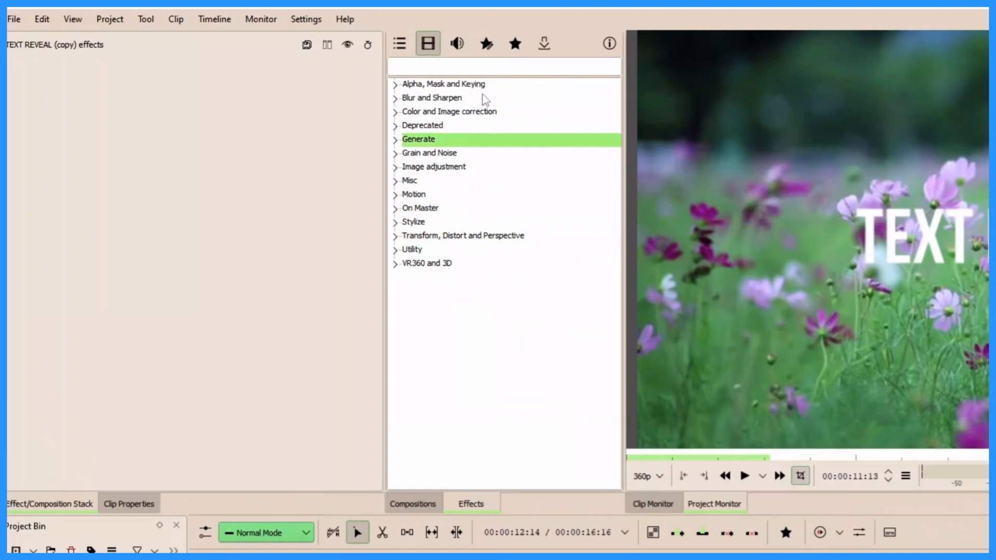
{"action": "mouse_move", "coordinate": [487, 44]}
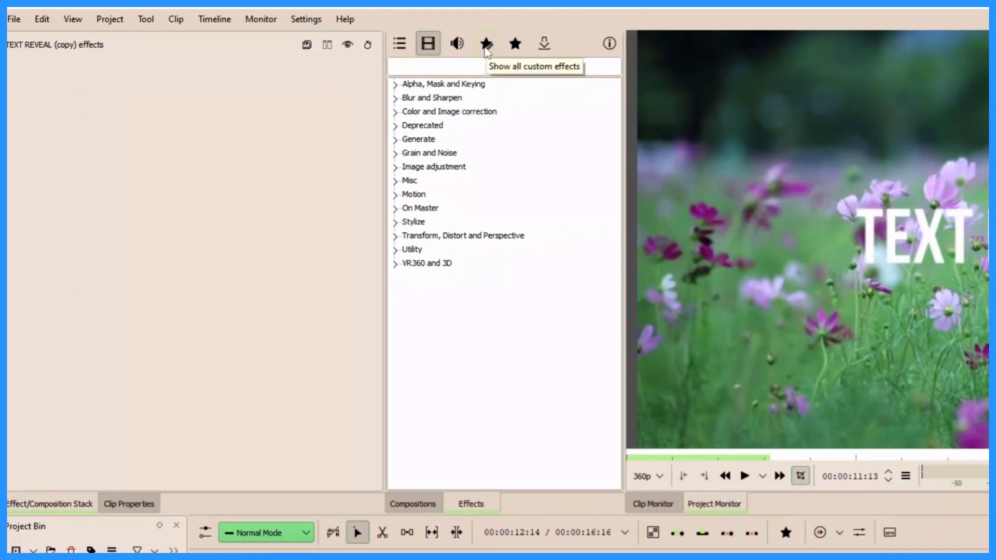
{"action": "left_click", "coordinate": [485, 44]}
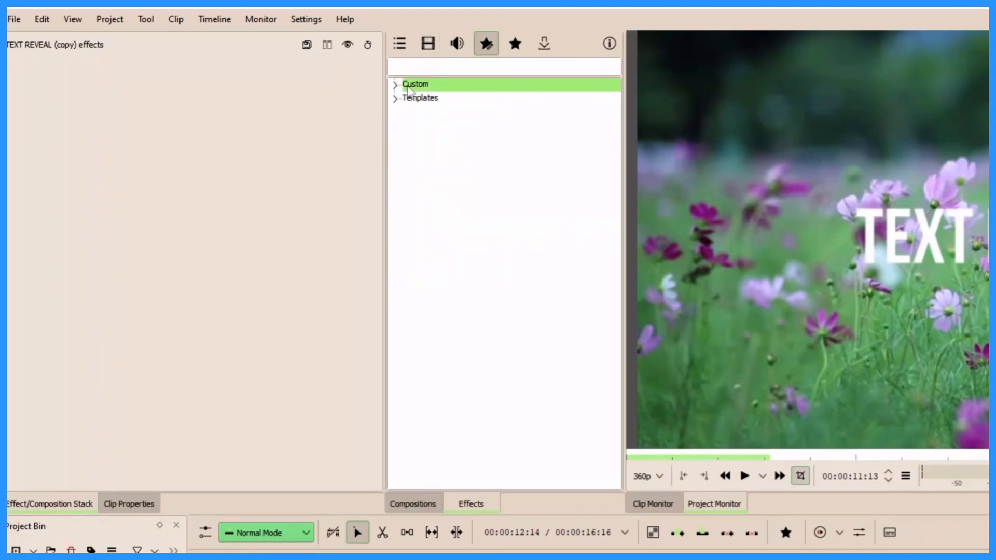
{"action": "left_click", "coordinate": [395, 84]}
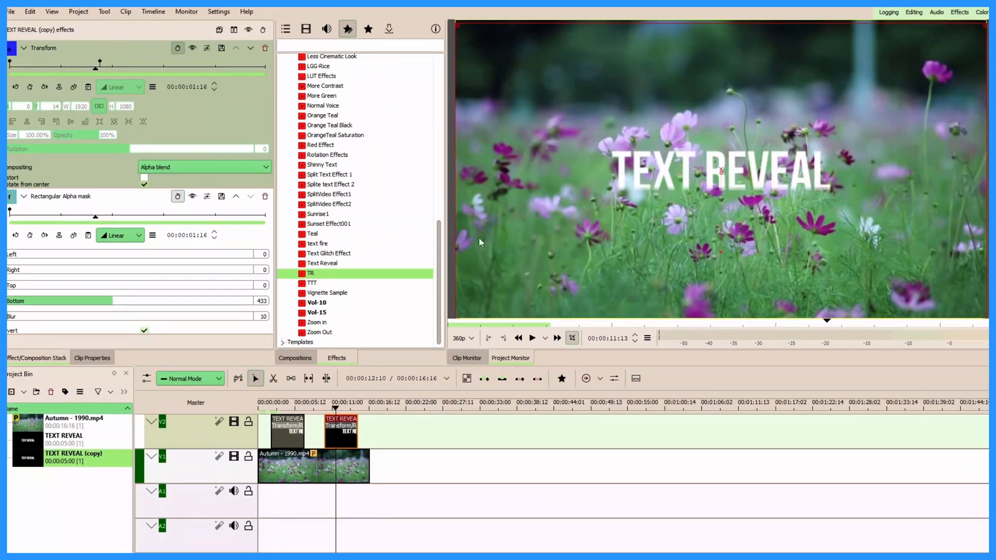
{"action": "left_click", "coordinate": [340, 431]}
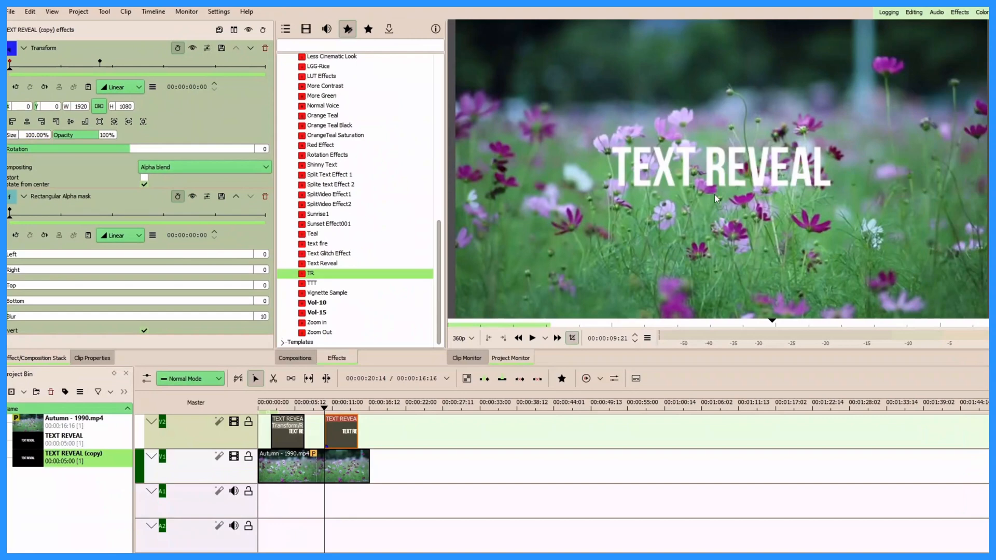
{"action": "mouse_move", "coordinate": [68, 141]}
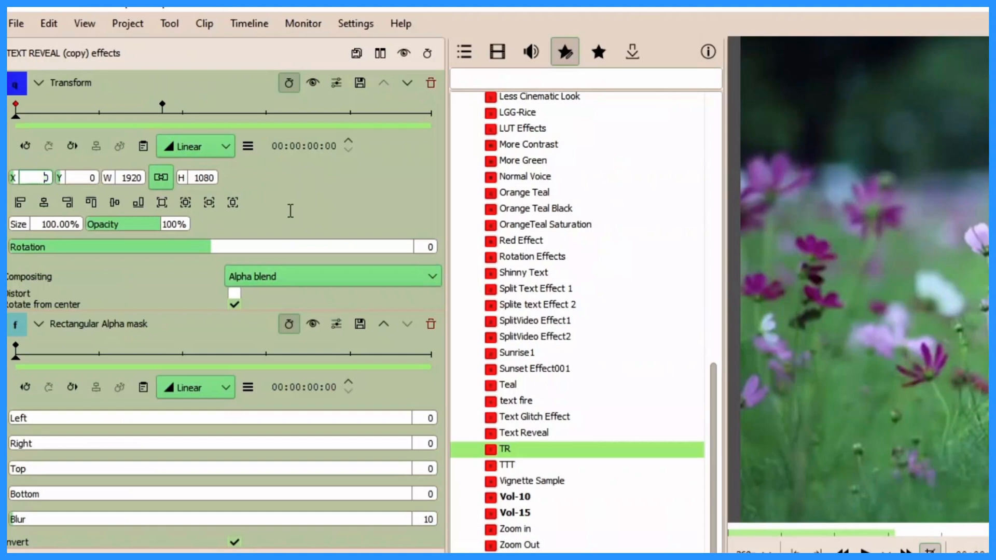
Set the copy title's first Transform keyframe to X 2000 and check the later keyframe returns to X 0
{"action": "type", "text": "2000"}
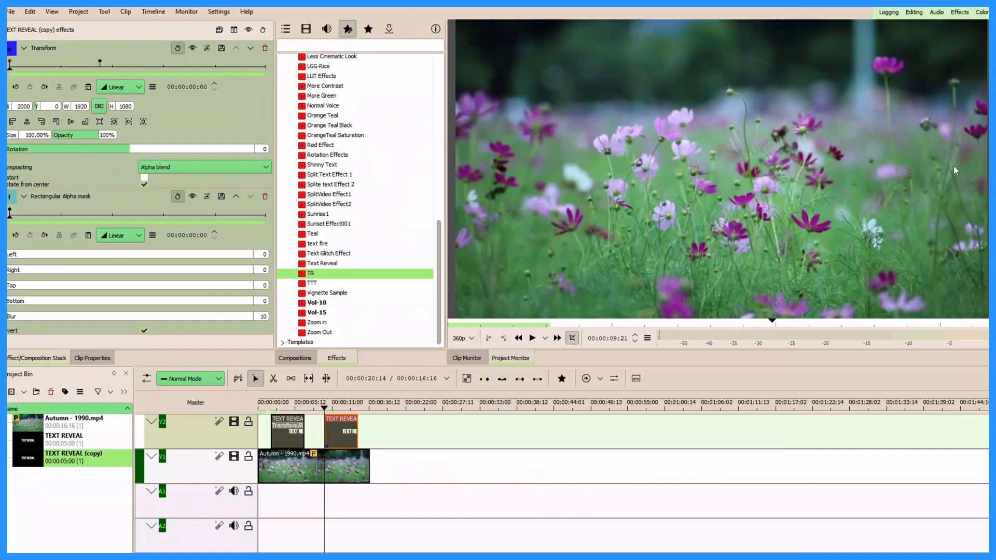
{"action": "left_click", "coordinate": [331, 410]}
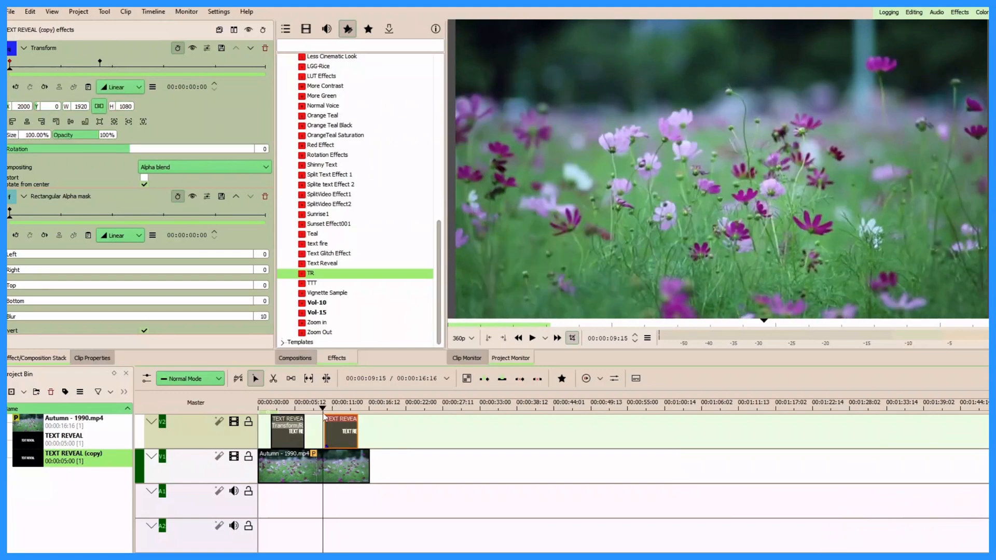
{"action": "left_click", "coordinate": [338, 420]}
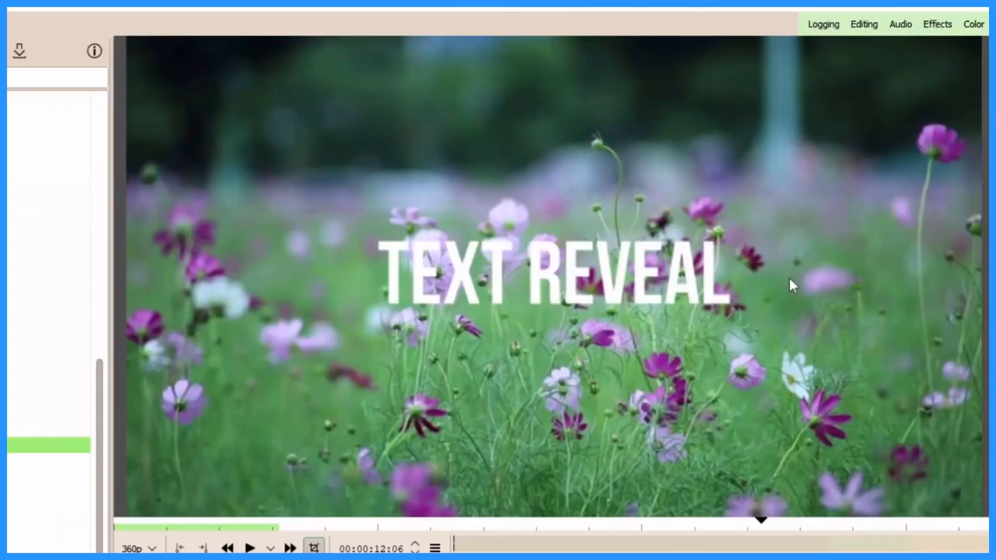
{"action": "left_click", "coordinate": [250, 547]}
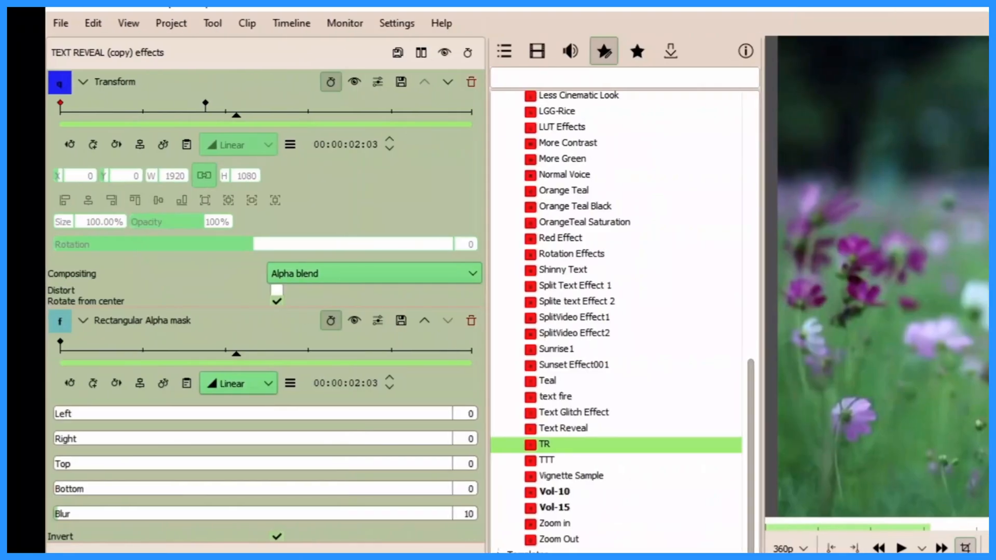
{"action": "mouse_move", "coordinate": [84, 90]}
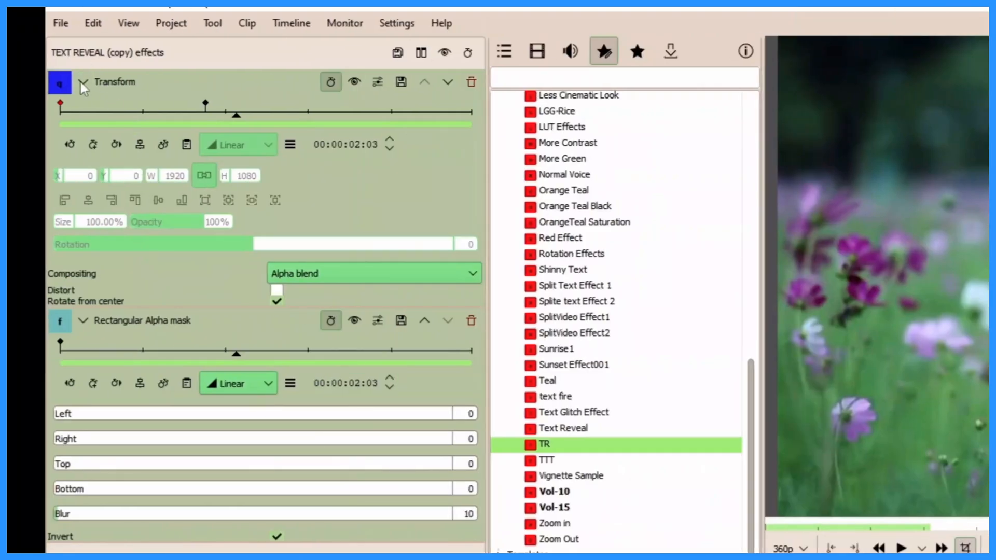
Set the copy title's Rectangular Alpha mask Right value to 236 at the 00:00:02:03 keyframe and preview it
{"action": "left_click", "coordinate": [82, 81]}
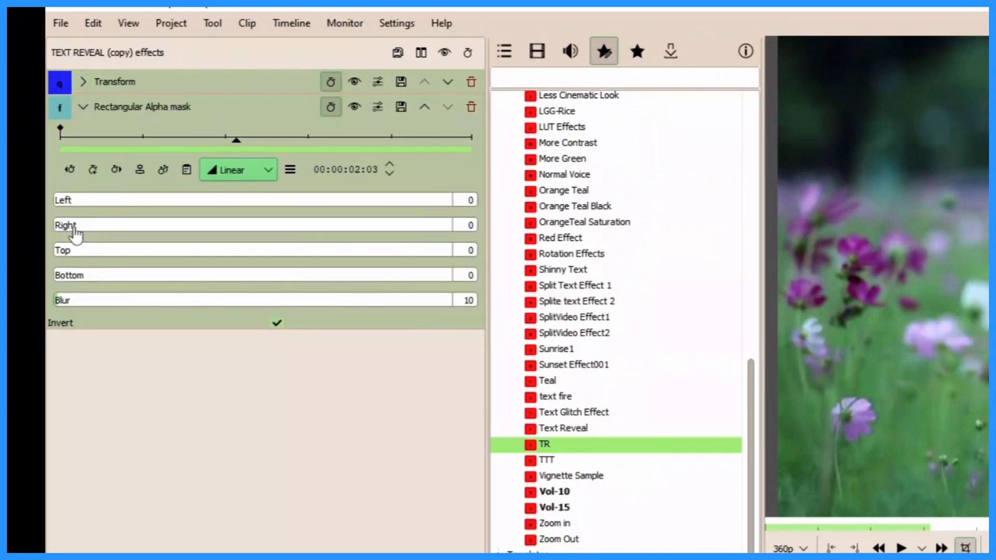
{"action": "mouse_move", "coordinate": [407, 228]}
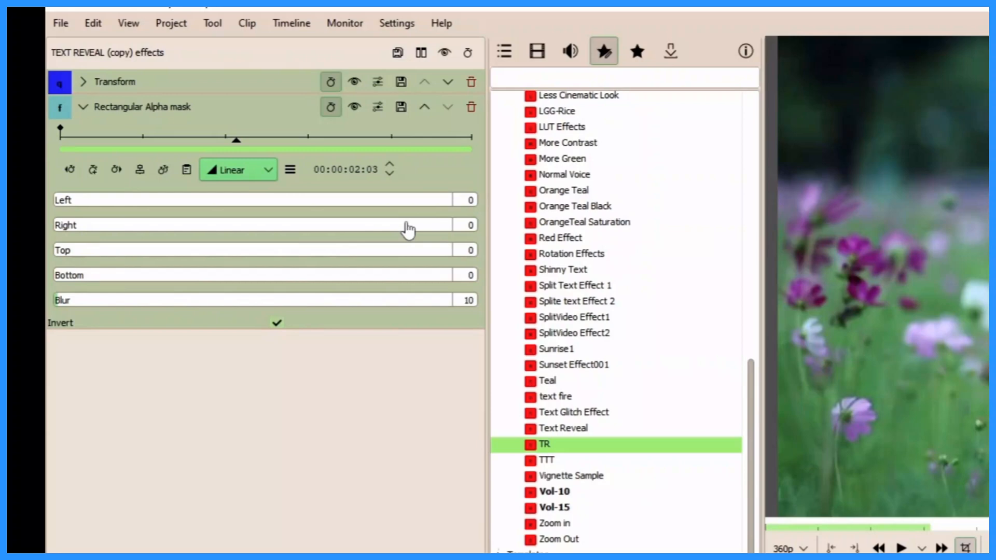
{"action": "mouse_move", "coordinate": [408, 229]}
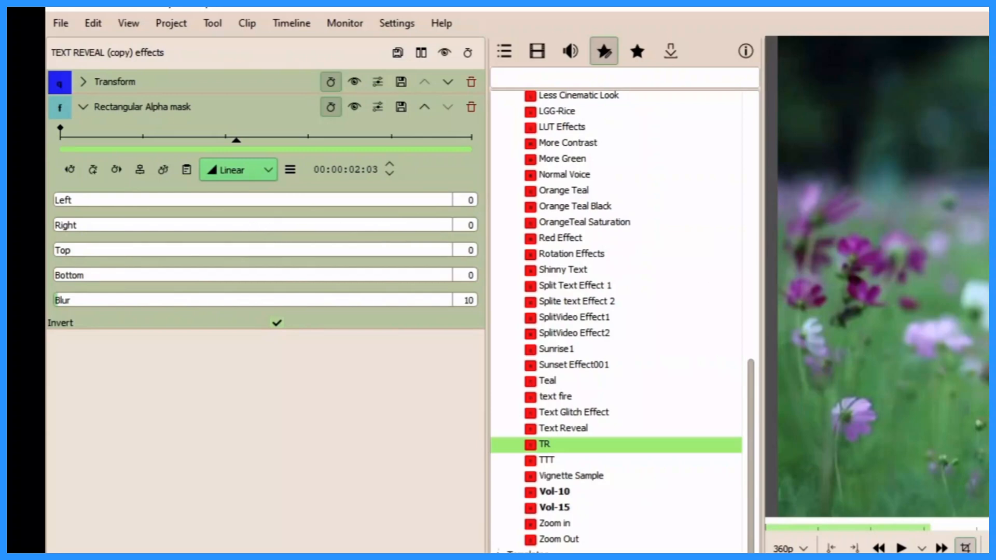
{"action": "mouse_move", "coordinate": [568, 276]}
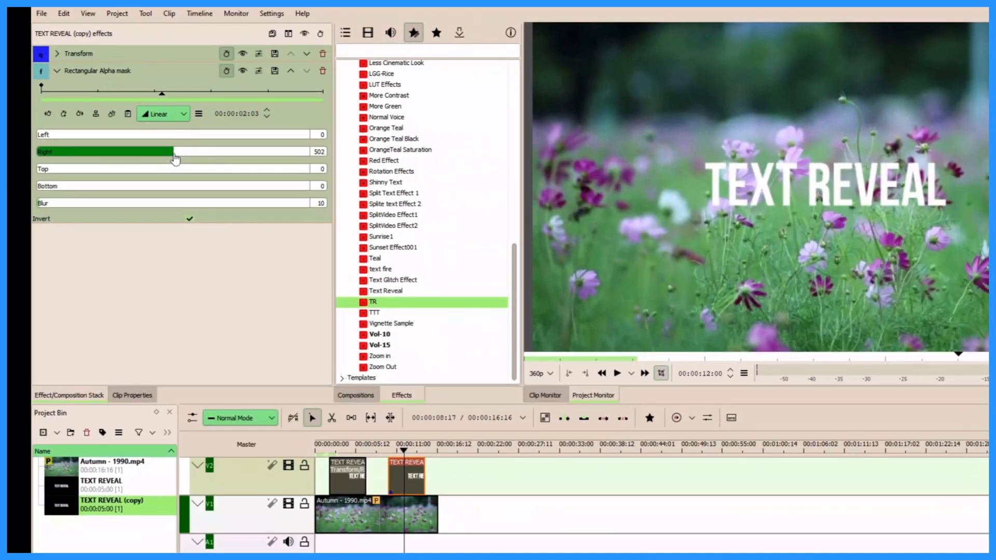
{"action": "left_click_drag", "start_coordinate": [174, 156], "coordinate": [132, 155]}
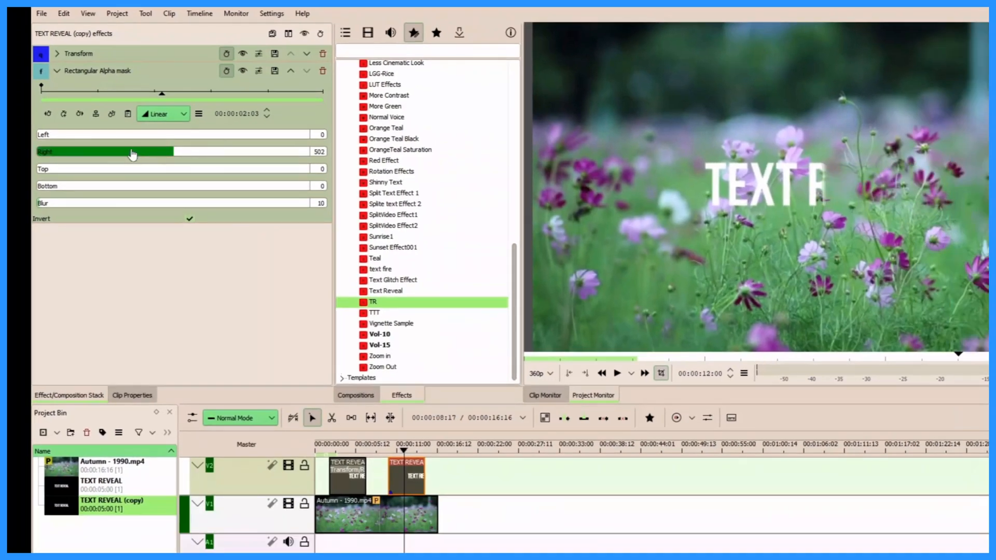
{"action": "left_click_drag", "start_coordinate": [131, 153], "coordinate": [108, 154]}
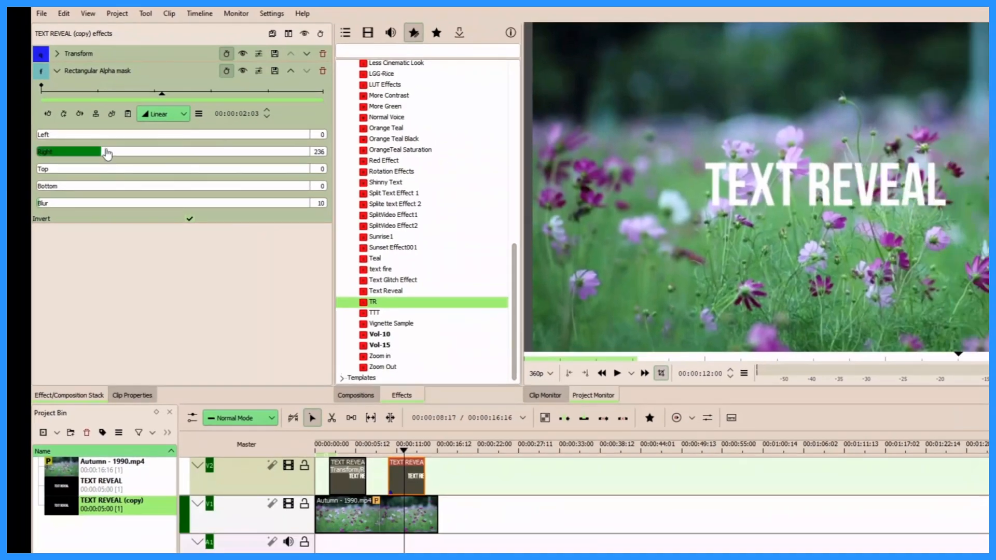
{"action": "left_click", "coordinate": [318, 151]}
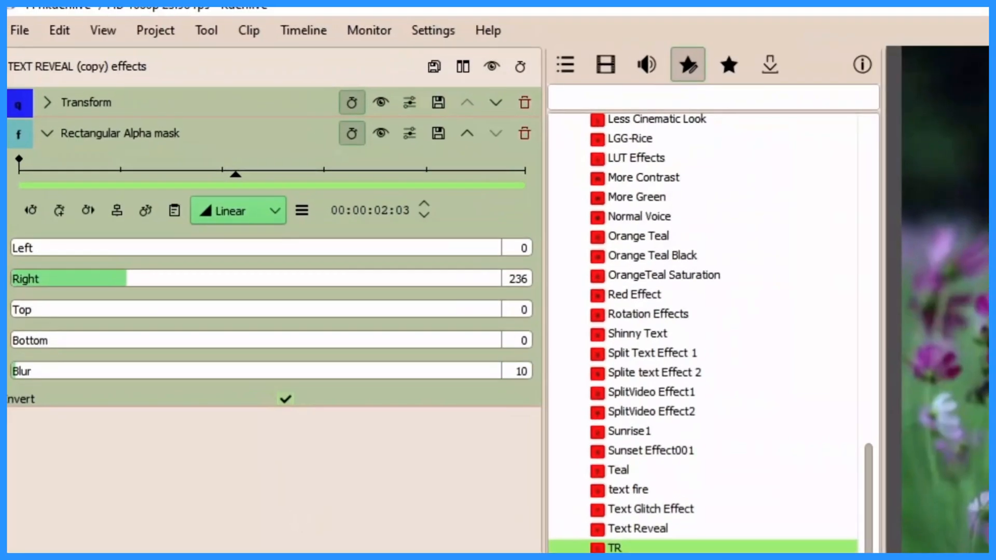
{"action": "left_click", "coordinate": [515, 371]}
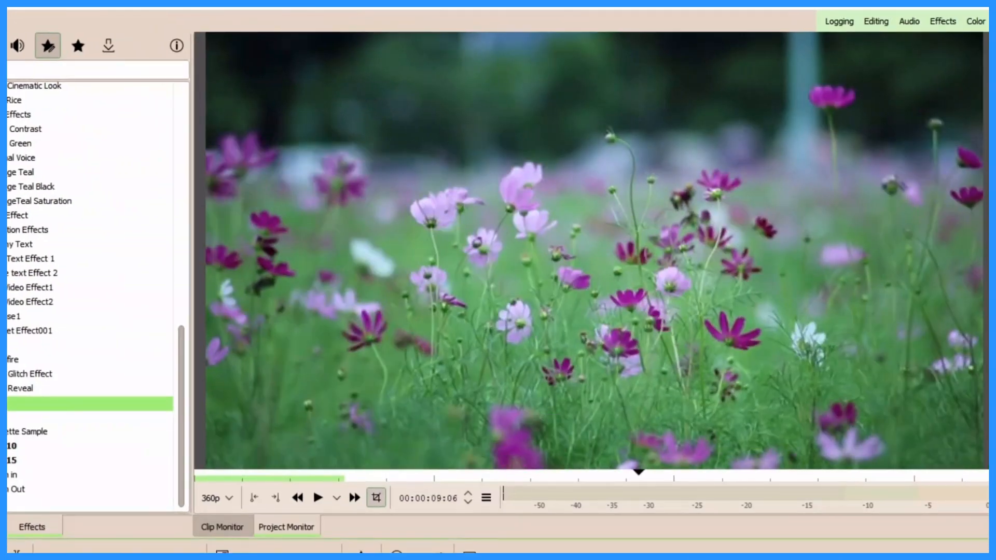
Set the copy title's Rectangular Alpha mask Blur to 5 with the playhead inside the clip
{"action": "left_click", "coordinate": [318, 498]}
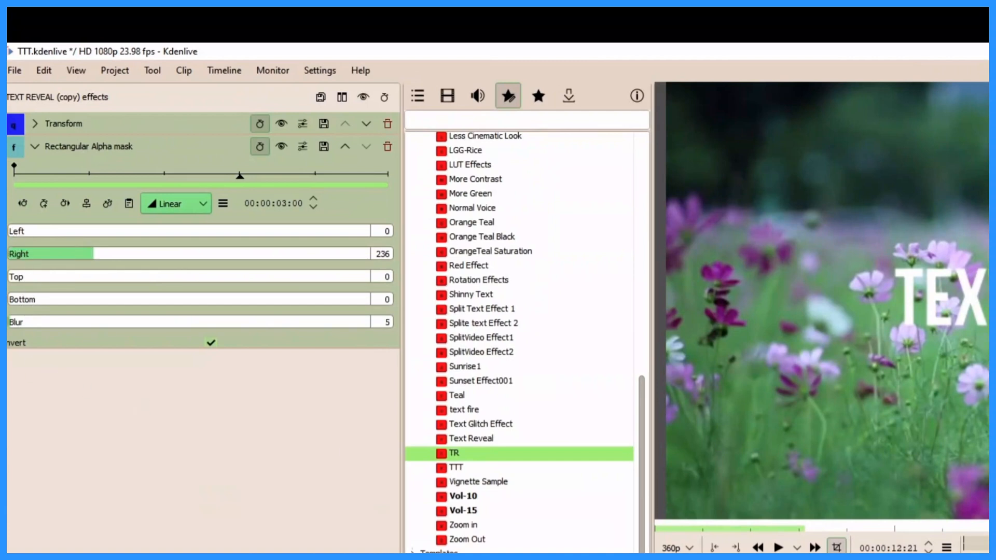
{"action": "mouse_move", "coordinate": [94, 164]}
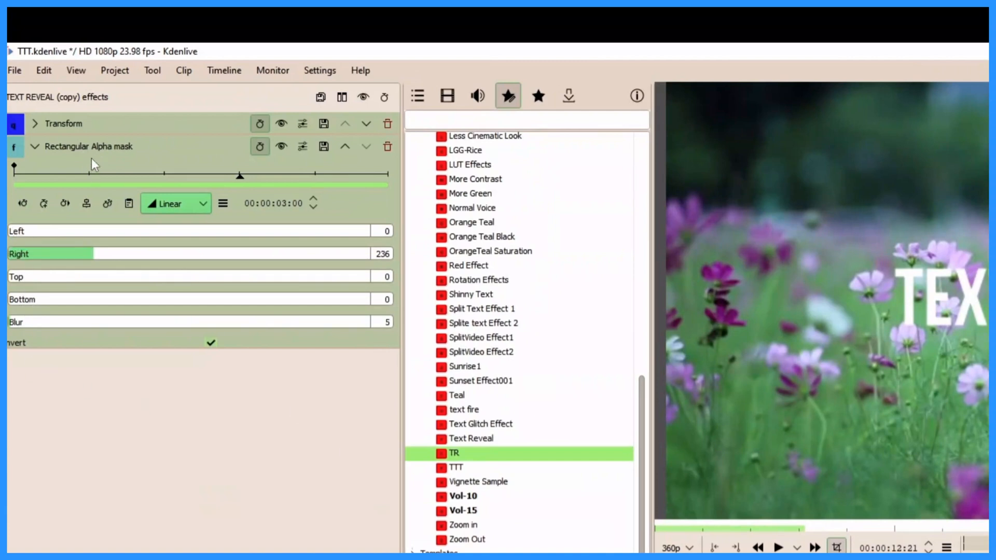